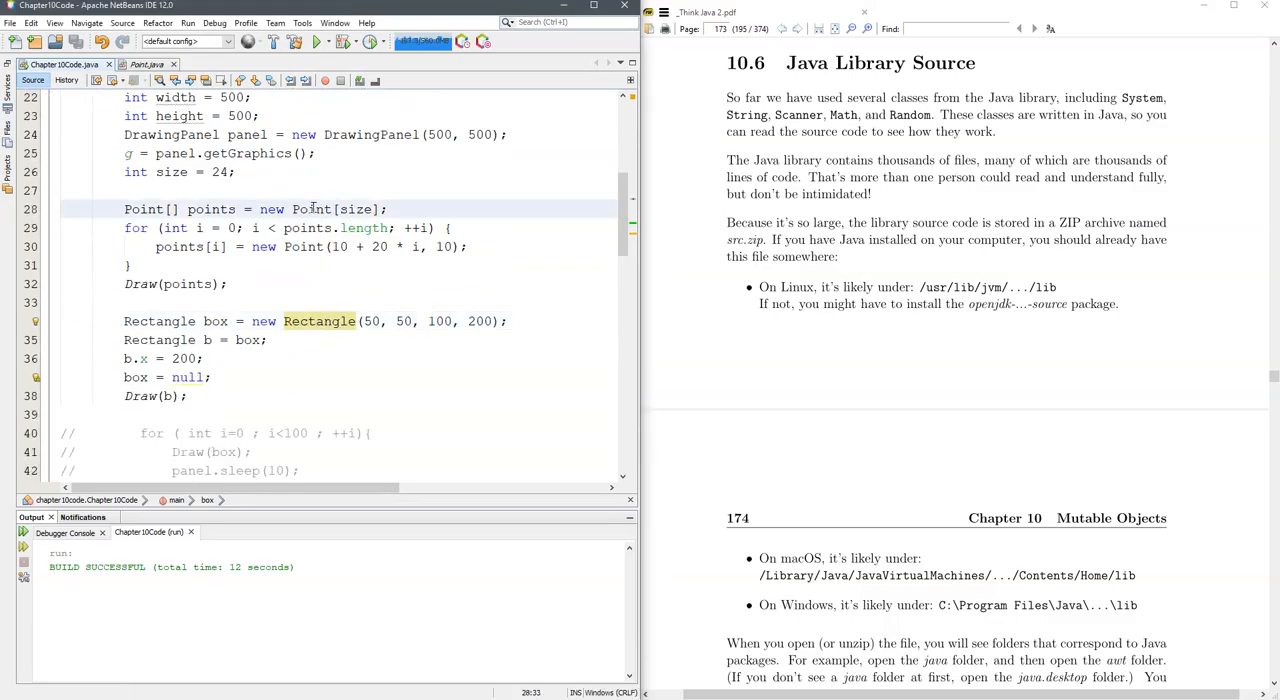
Use Navigate > Go to Source on the Point reference to open java.awt Point.java
right_click(310, 210)
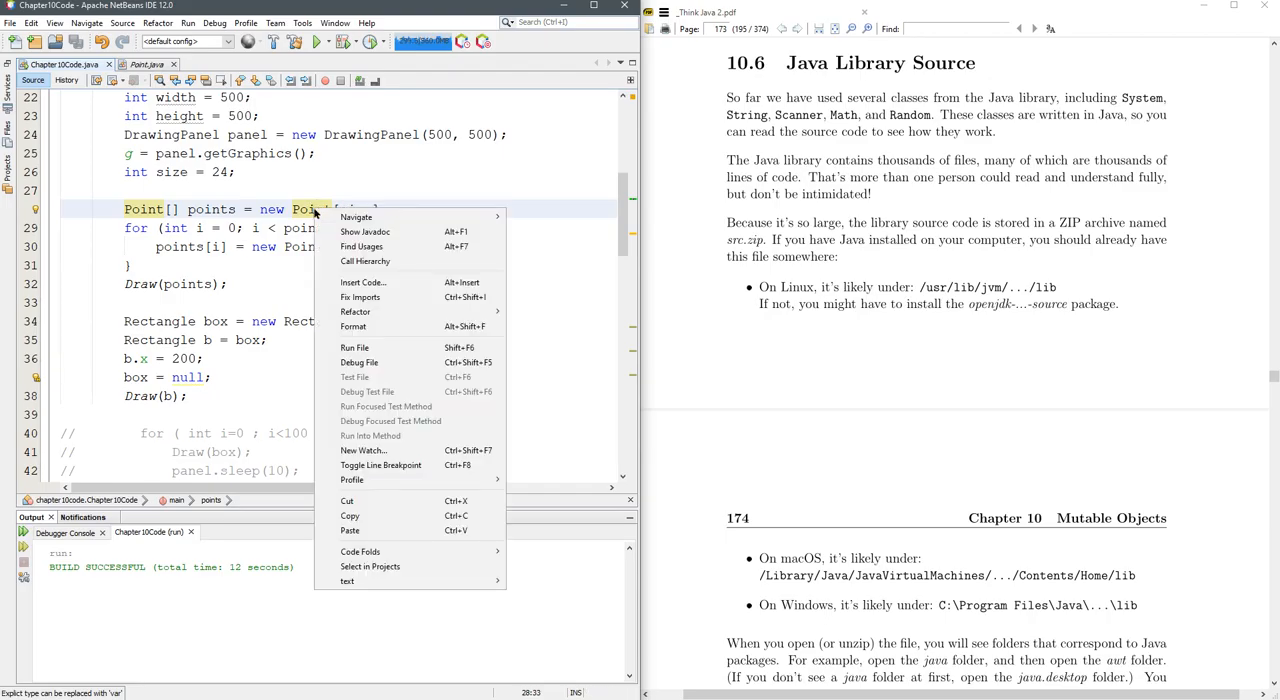
mouse_move(356, 216)
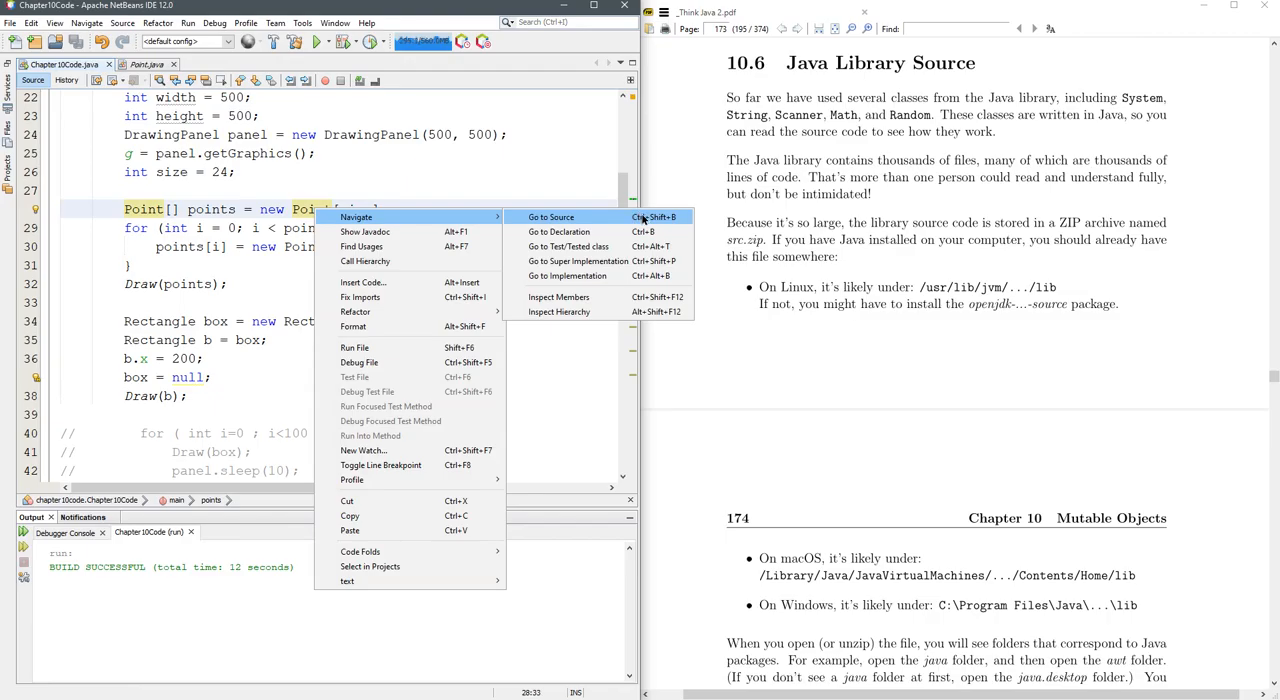
left_click(552, 216)
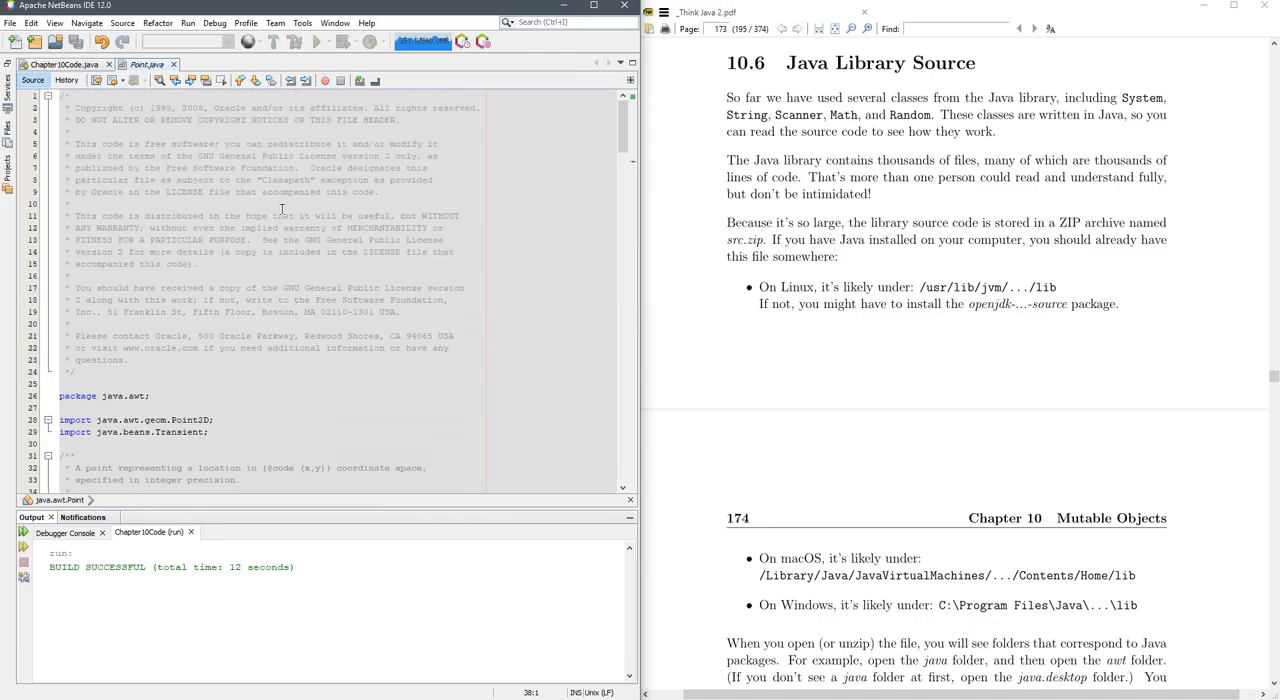
scroll("down", 3)
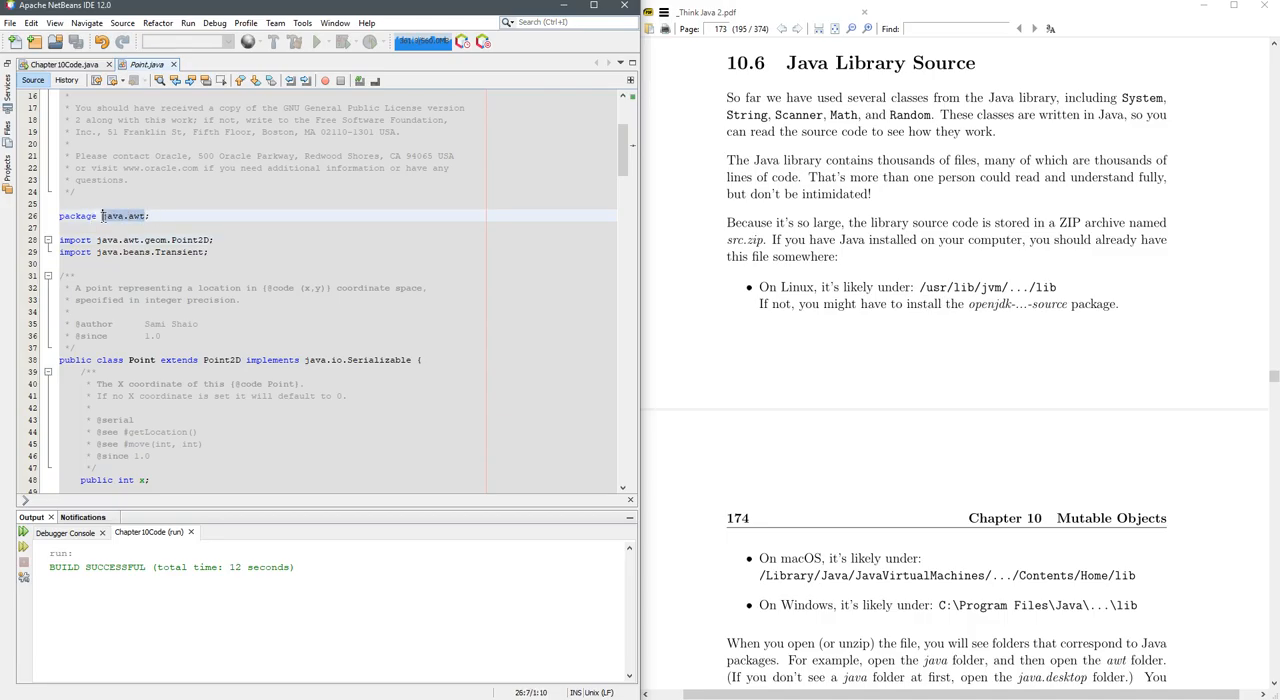
scroll("down", 3)
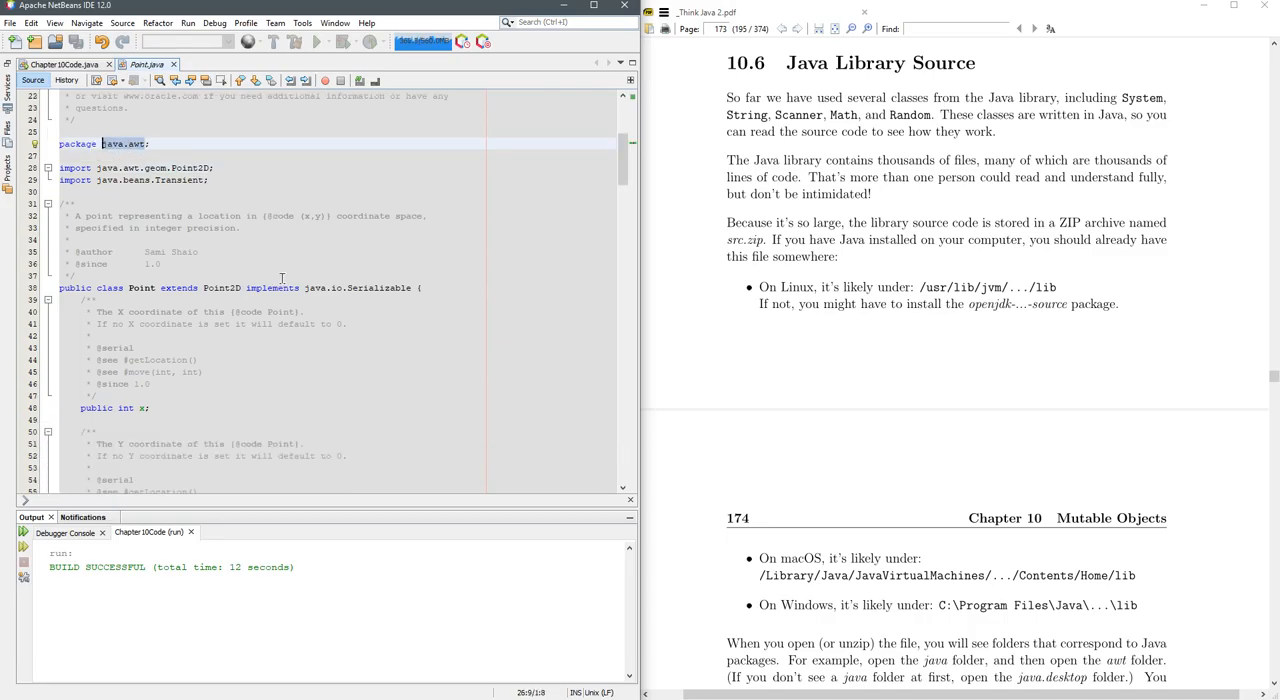
scroll("down", 3)
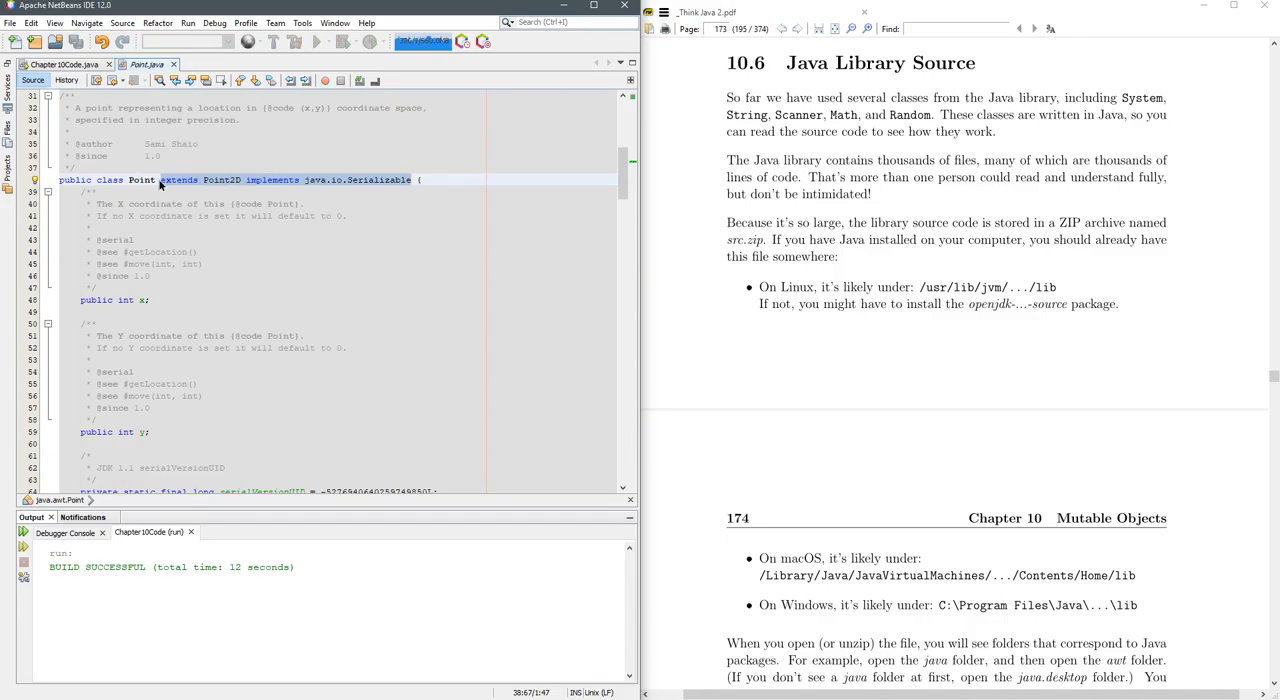
scroll("down", 3)
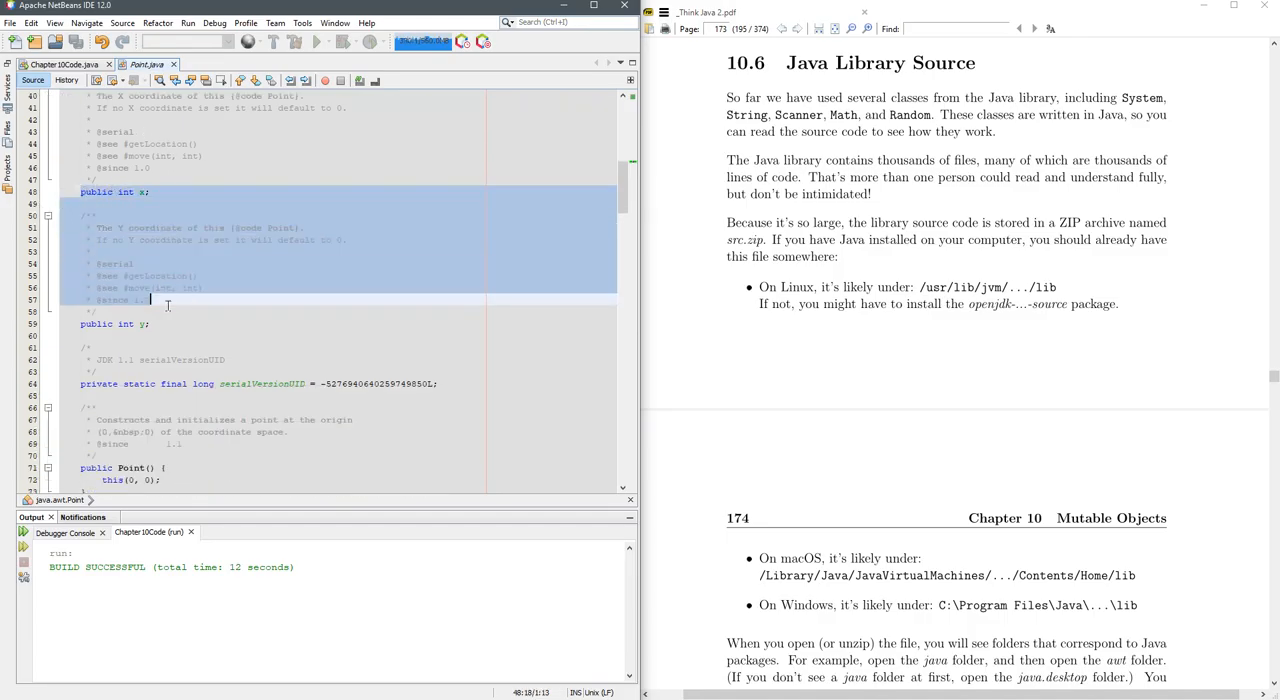
scroll("down", 3)
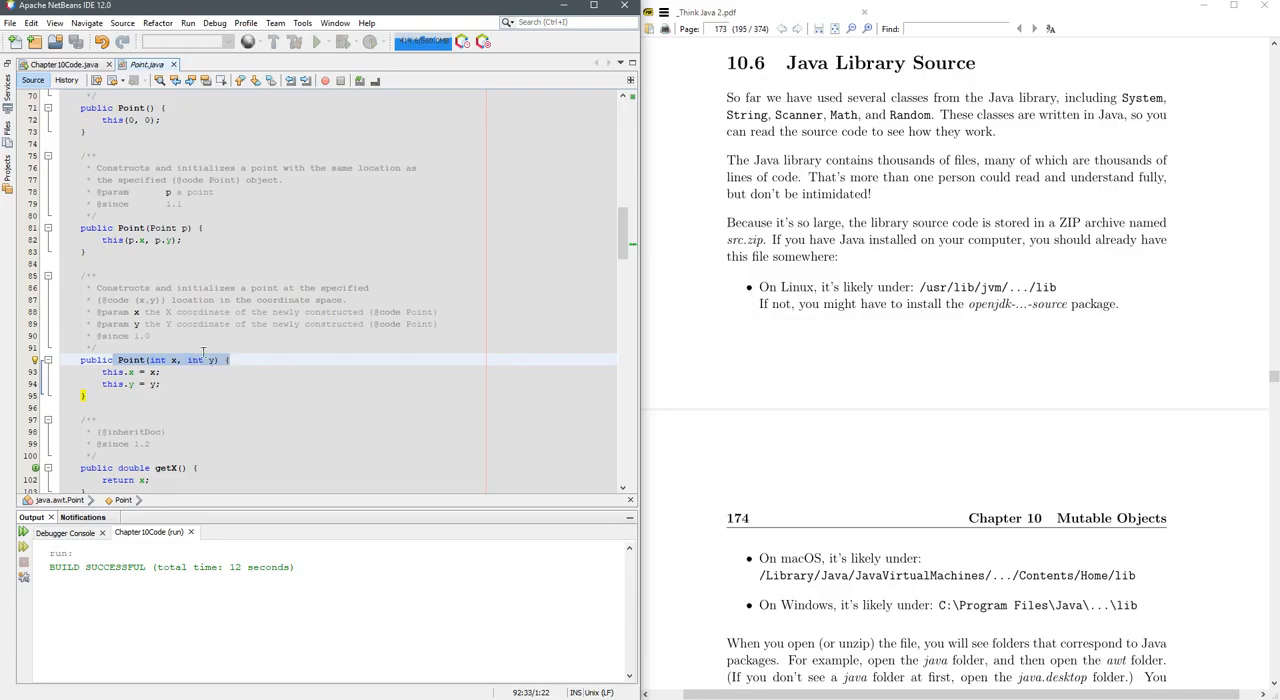
Scroll through Point.java's getLocation, setLocation and move methods
scroll("down", 3)
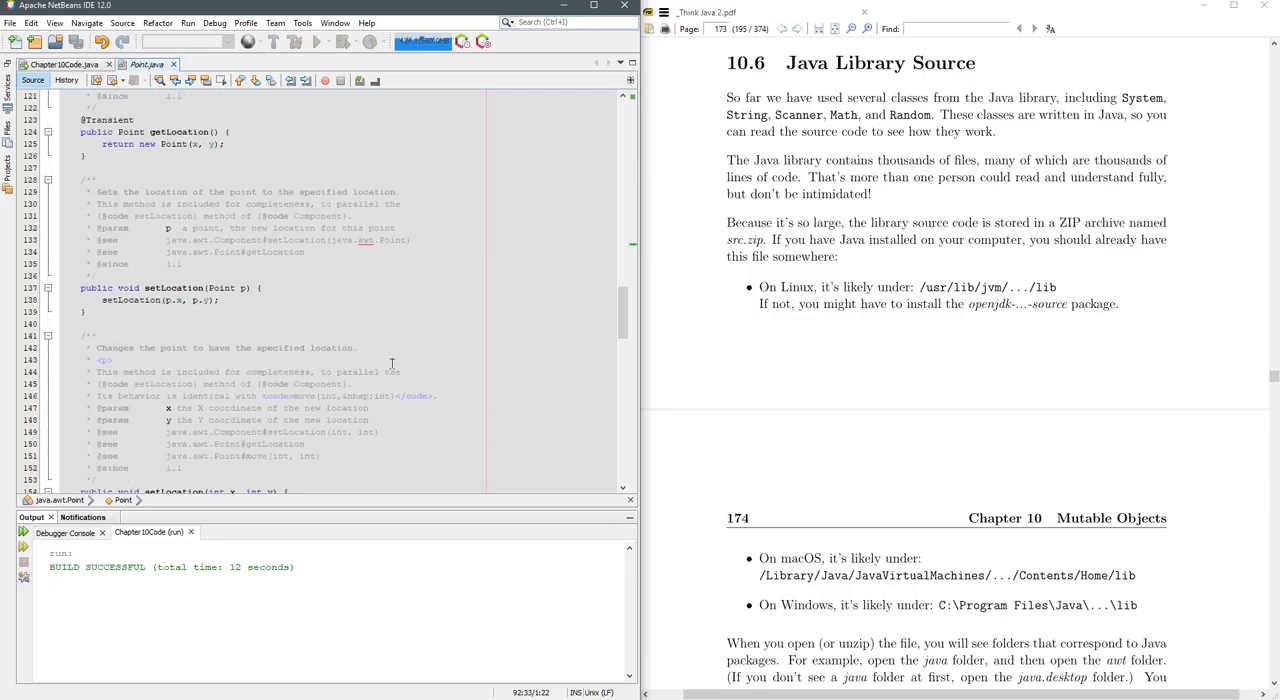
scroll("down", 3)
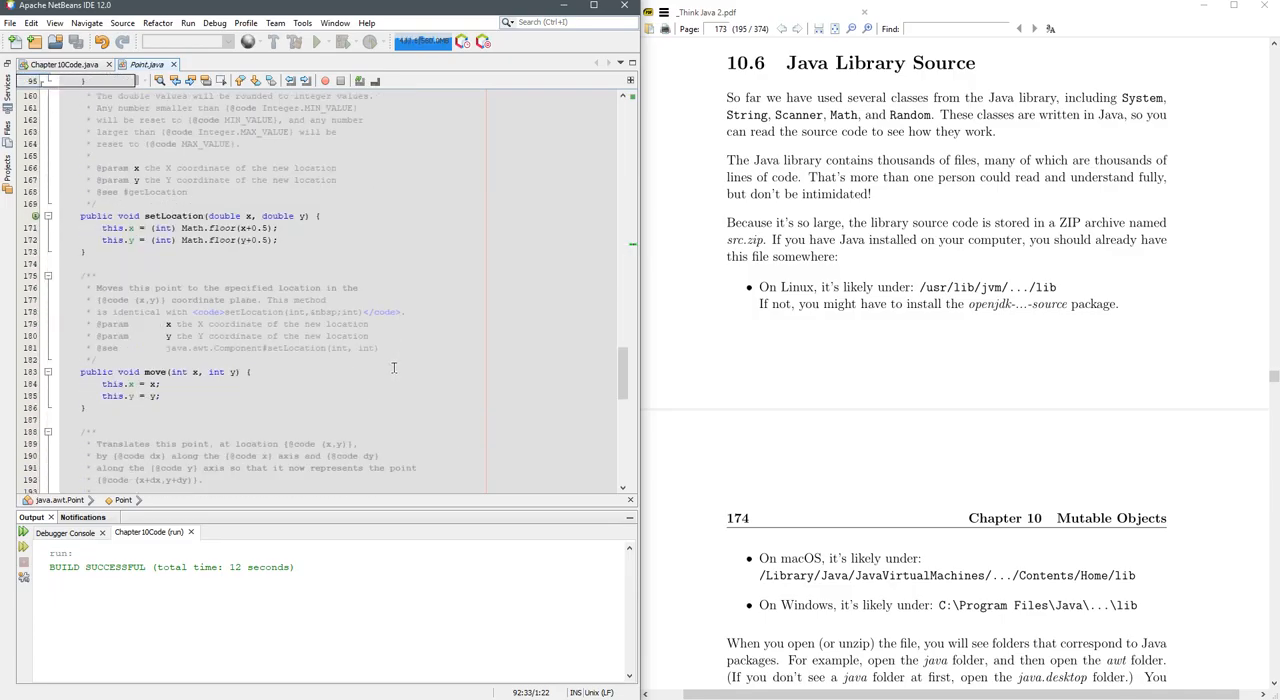
scroll("down", 3)
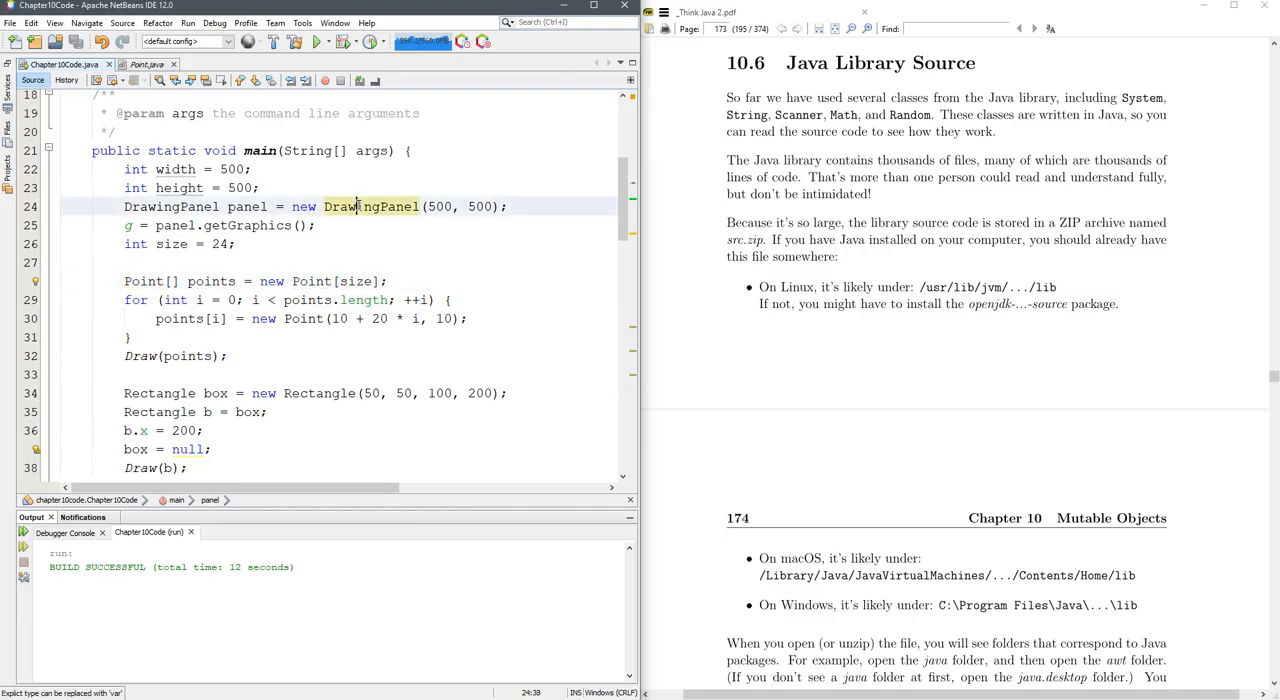
right_click(370, 206)
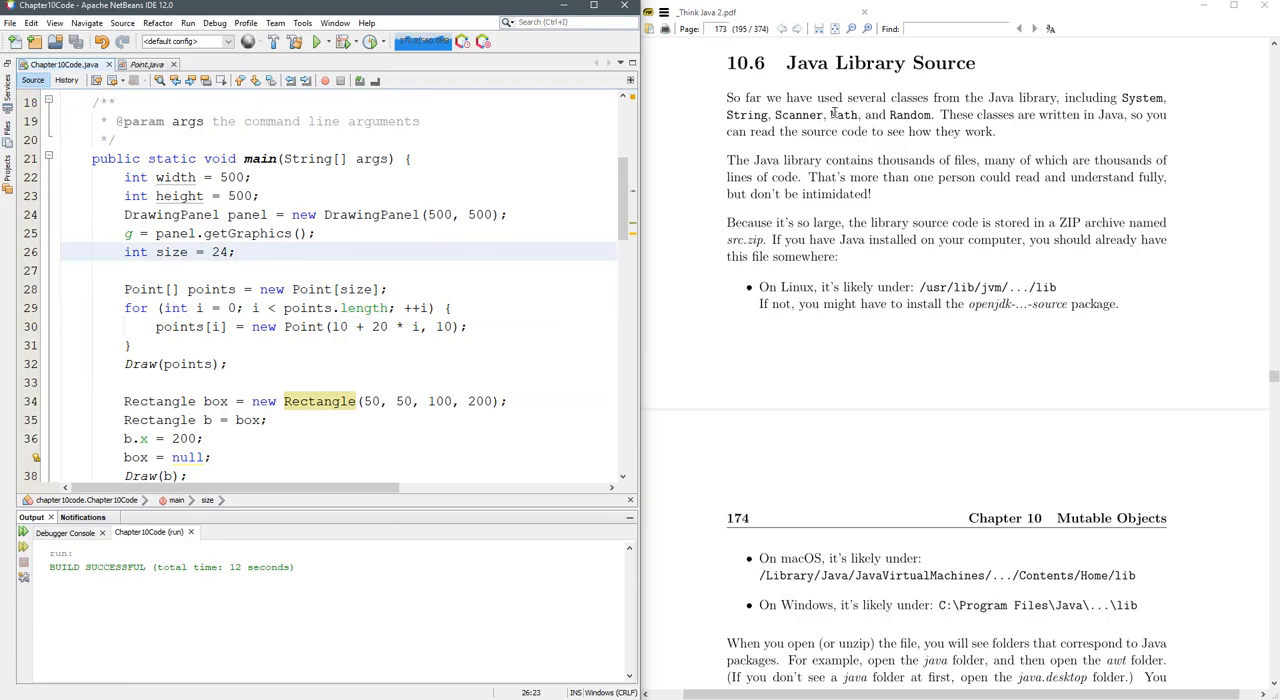
left_click_drag(828, 114, 936, 114)
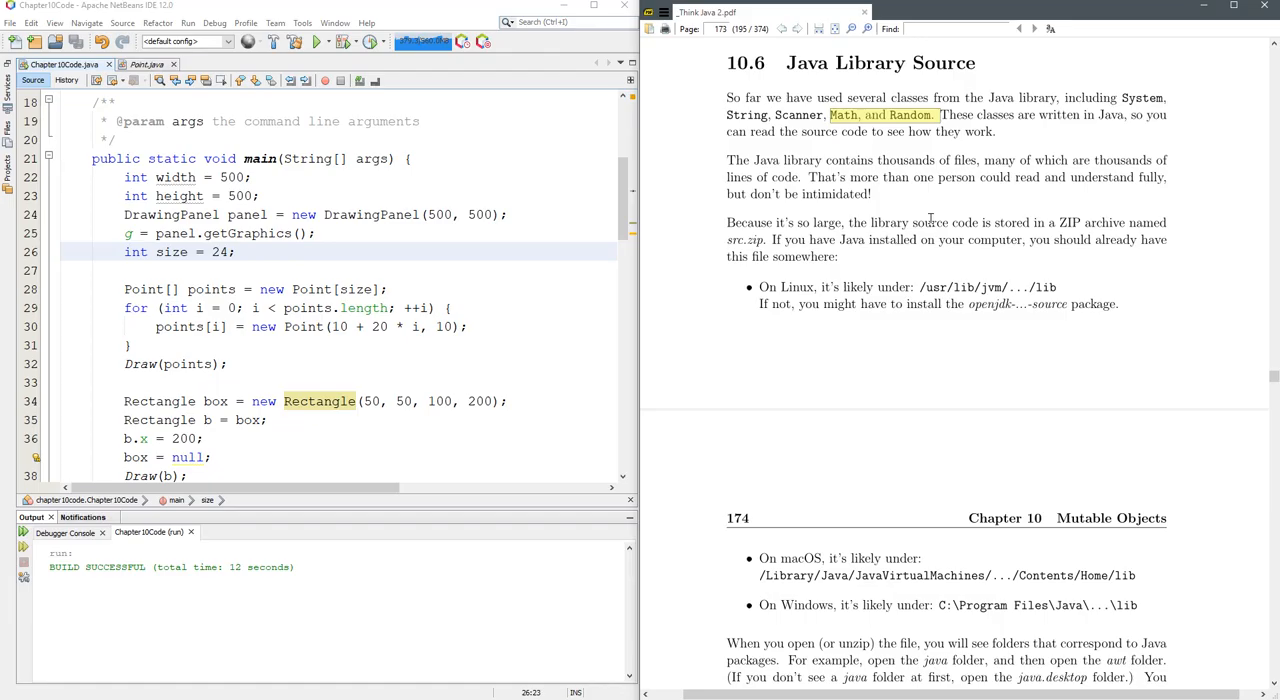
scroll("down", 3)
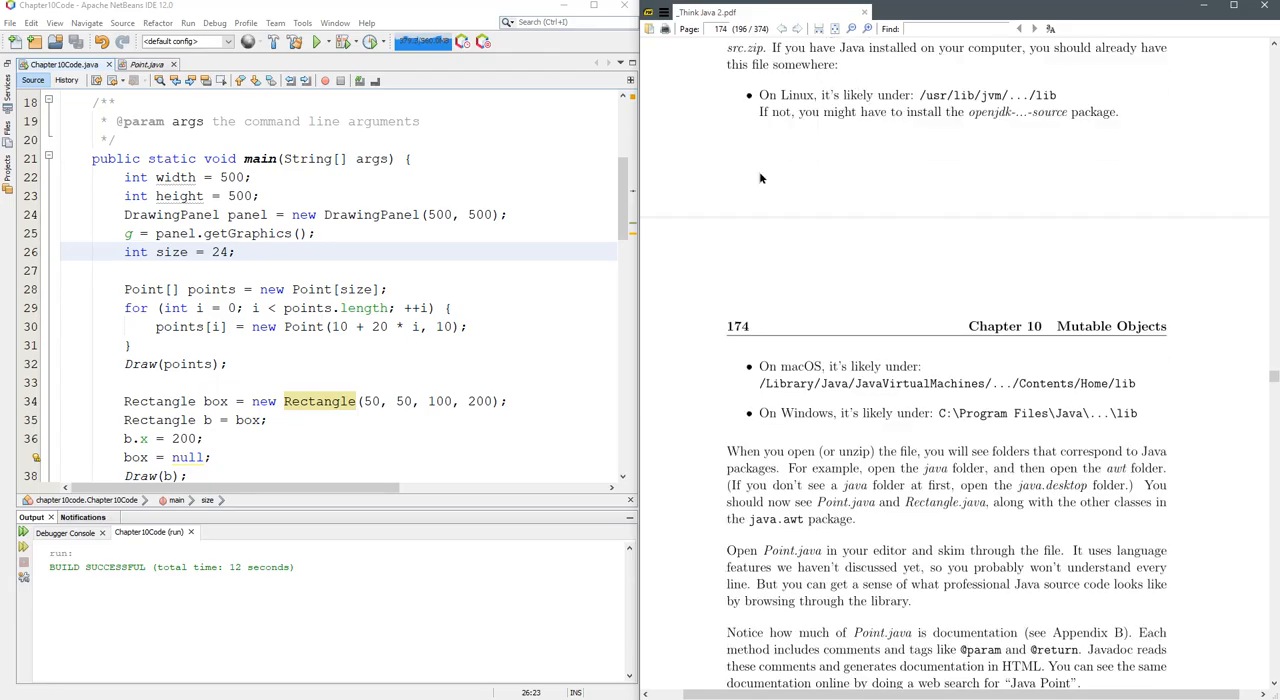